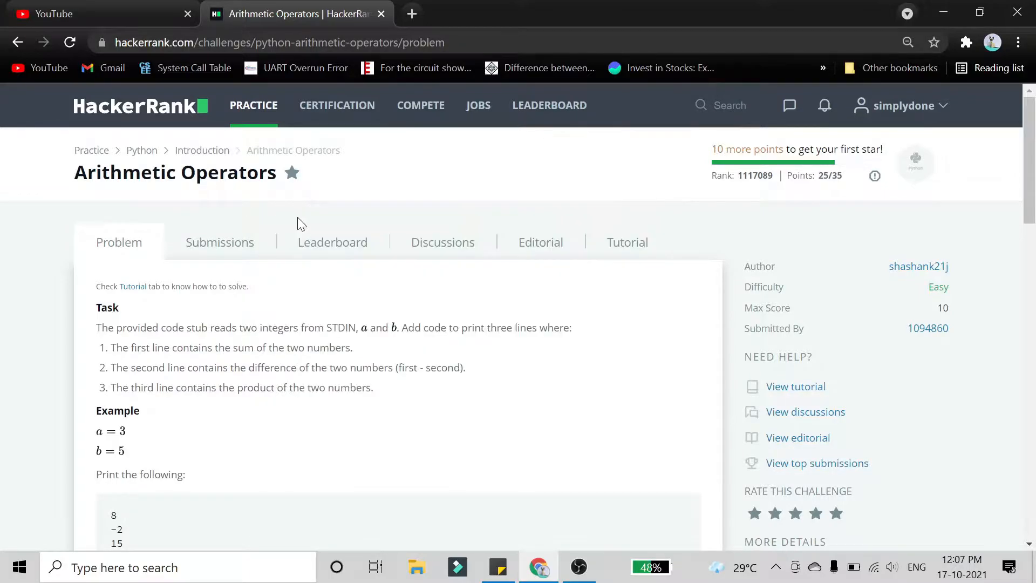
# Move below the input-reading lines of the stub and start a new indented line
pyautogui.scroll(-3)
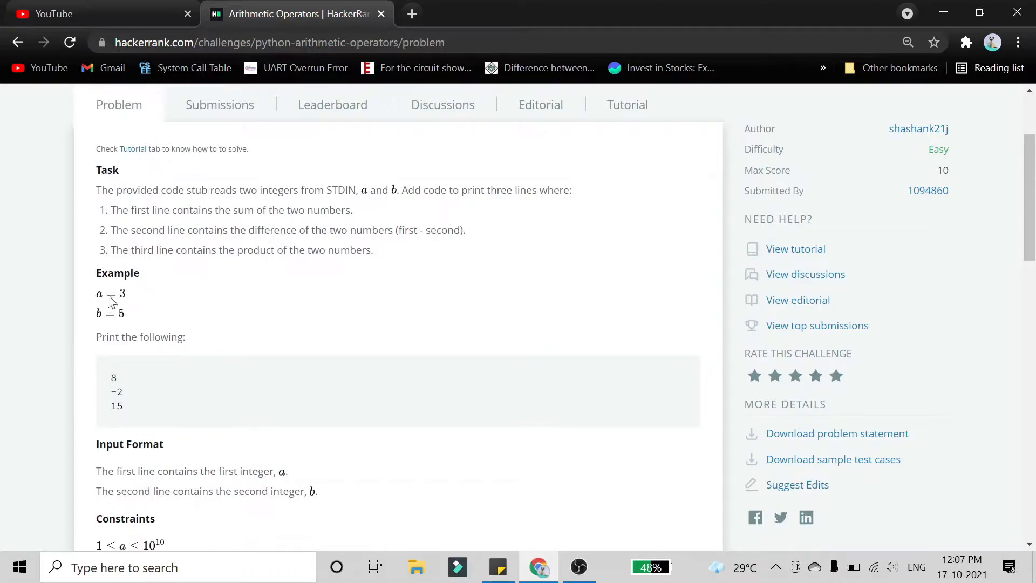
pyautogui.moveTo(113, 306)
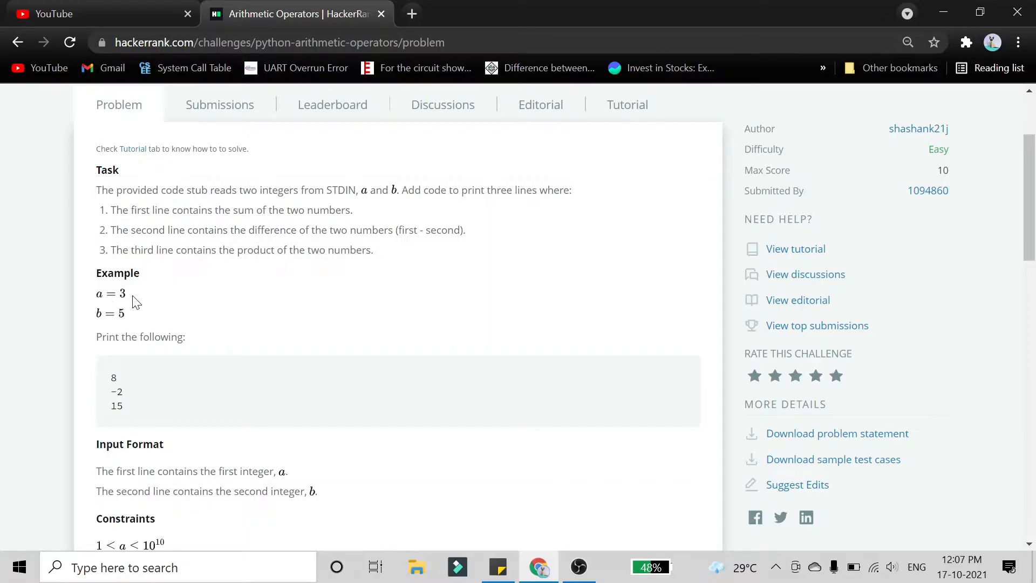
pyautogui.scroll(-3)
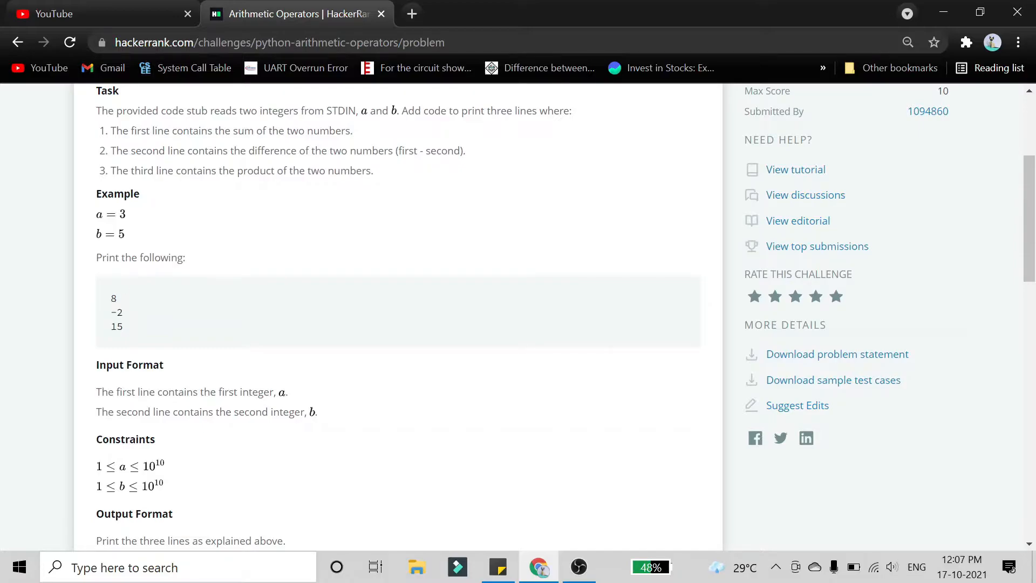
pyautogui.moveTo(129, 249)
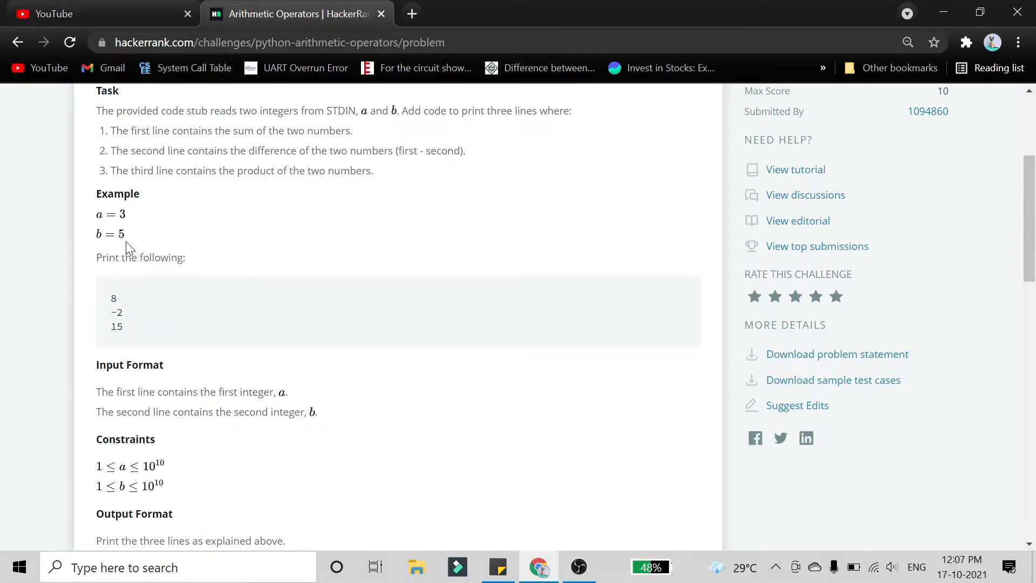
pyautogui.moveTo(108, 246)
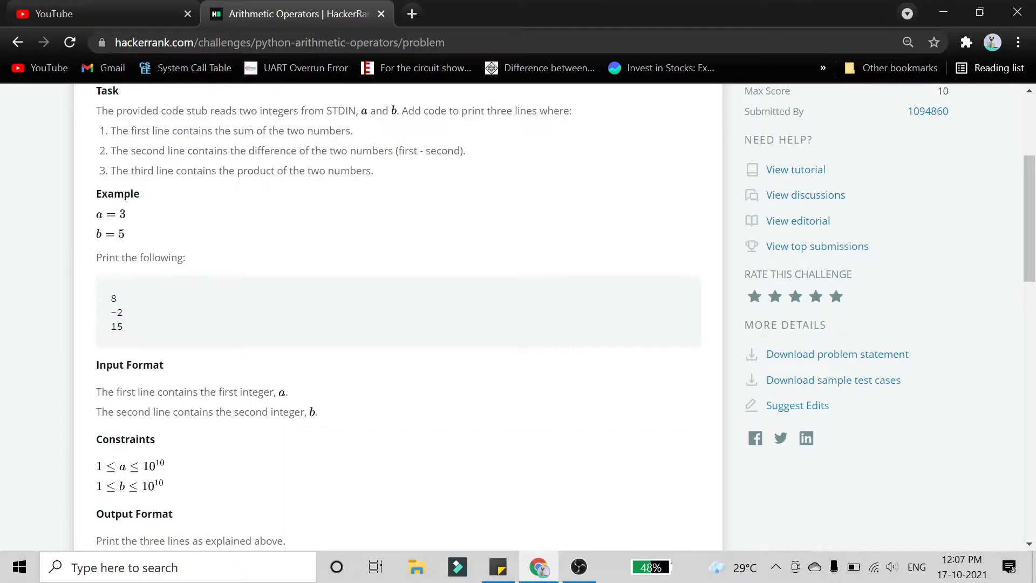
pyautogui.moveTo(152, 284)
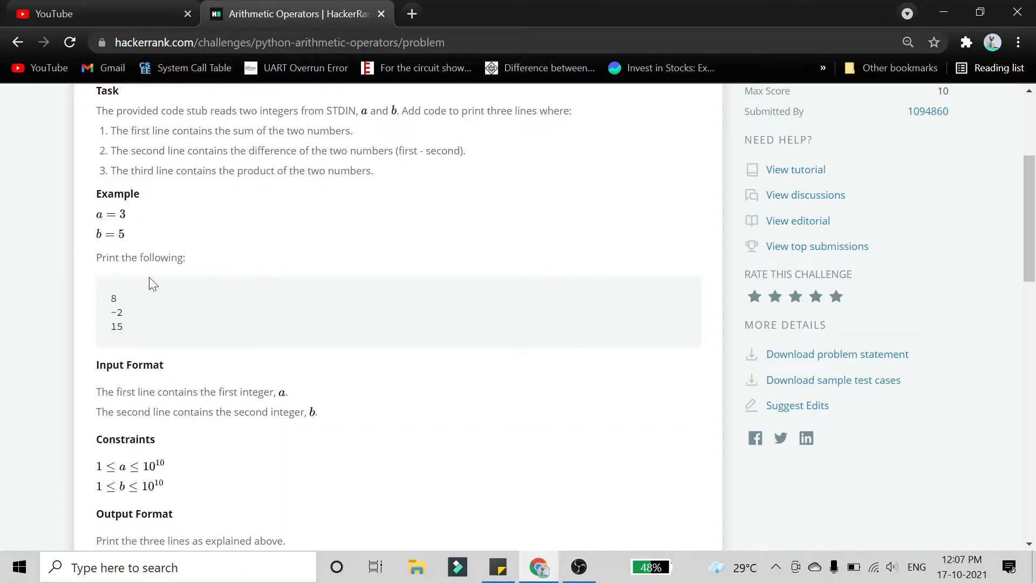
pyautogui.scroll(-3)
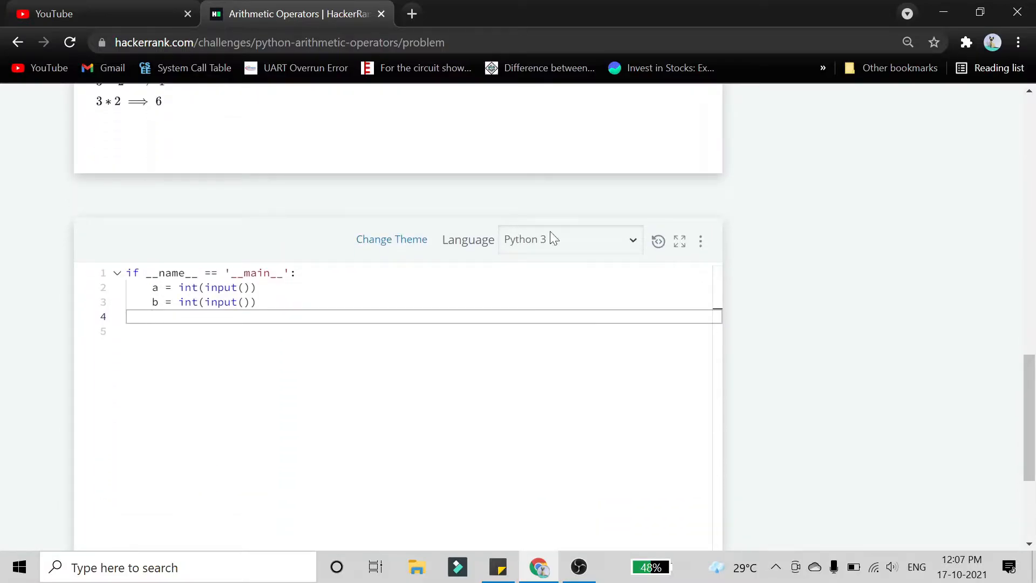
pyautogui.moveTo(625, 249)
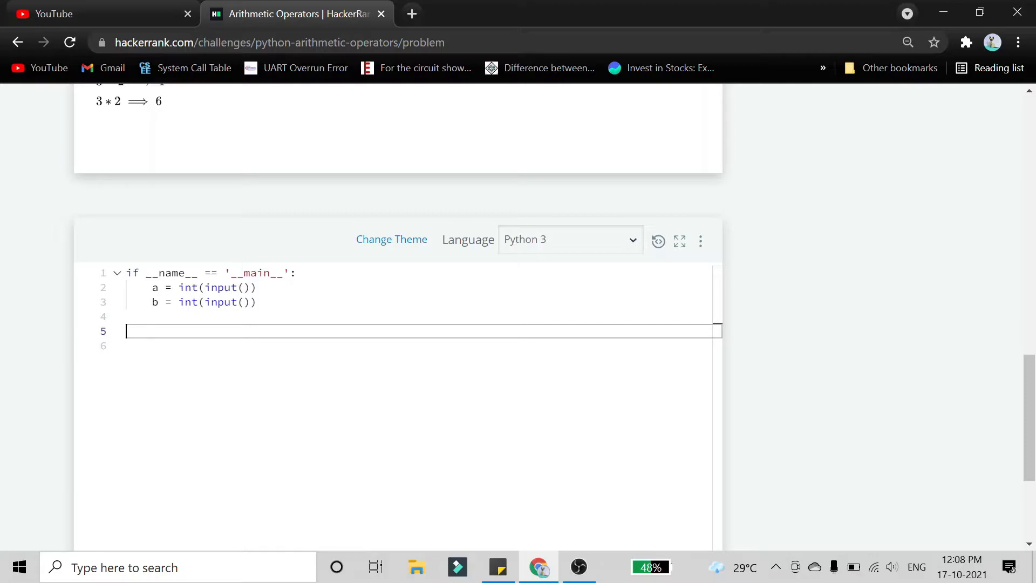
pyautogui.press('Backspace')
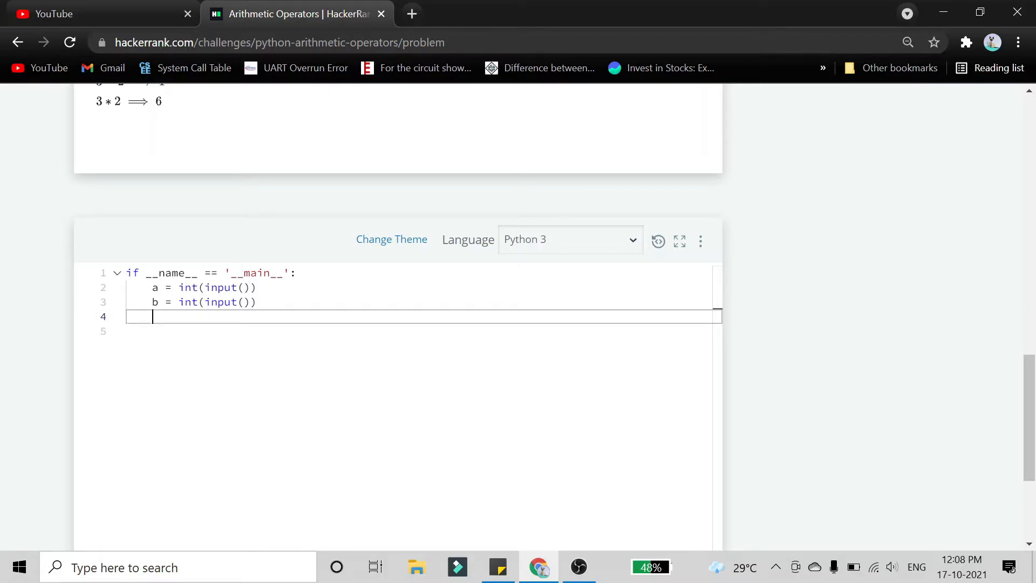
pyautogui.press('enter')
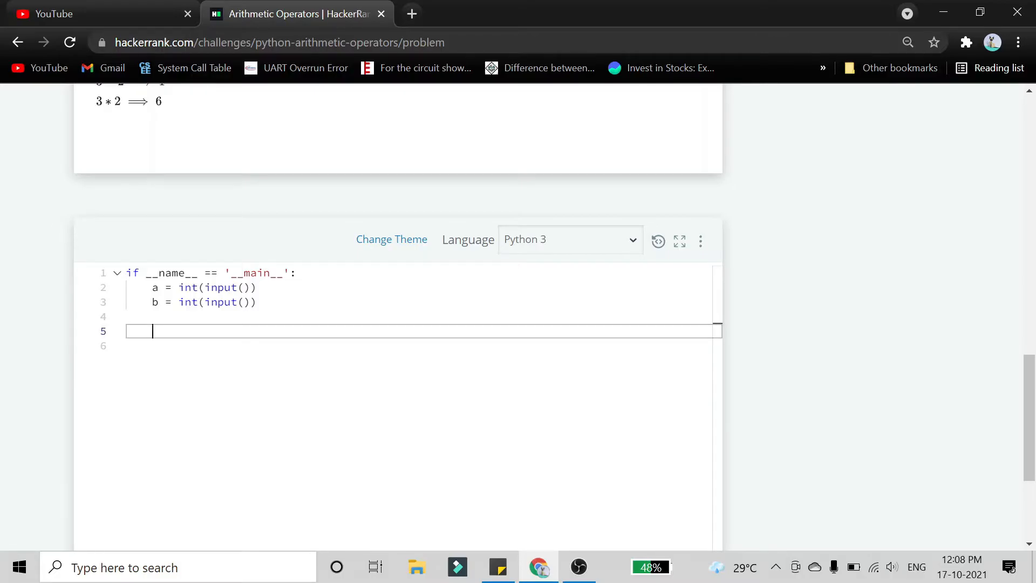
# Write print(a+b), print(a-b) and print(a*b) on separate lines
pyautogui.write('print')
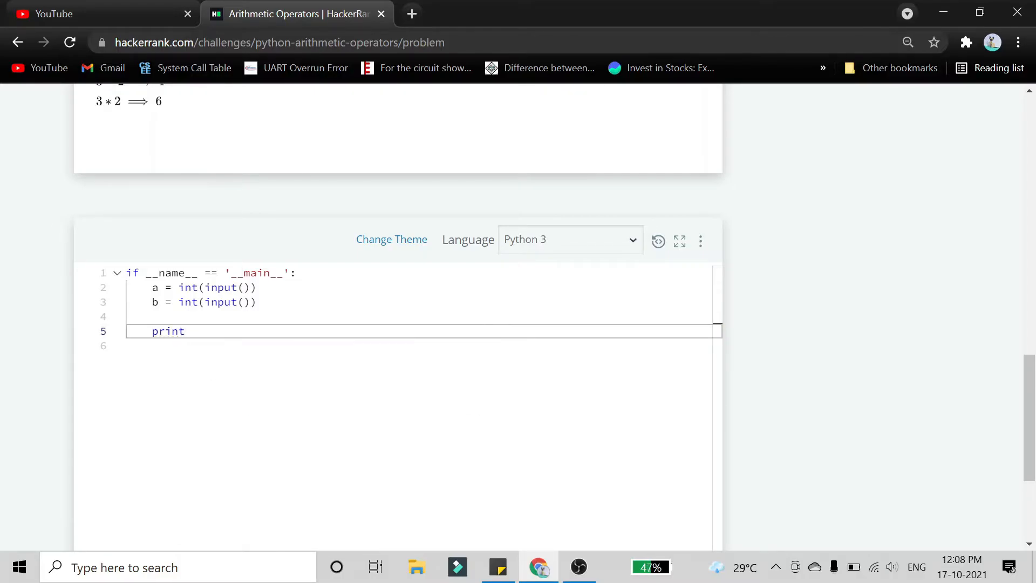
pyautogui.write('(a+b)')
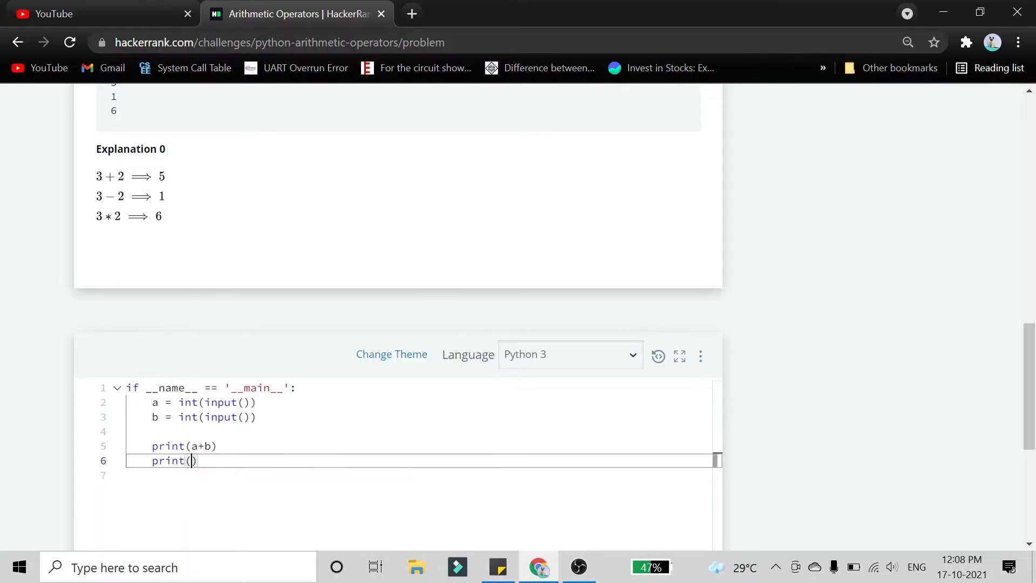
pyautogui.write('a-b')
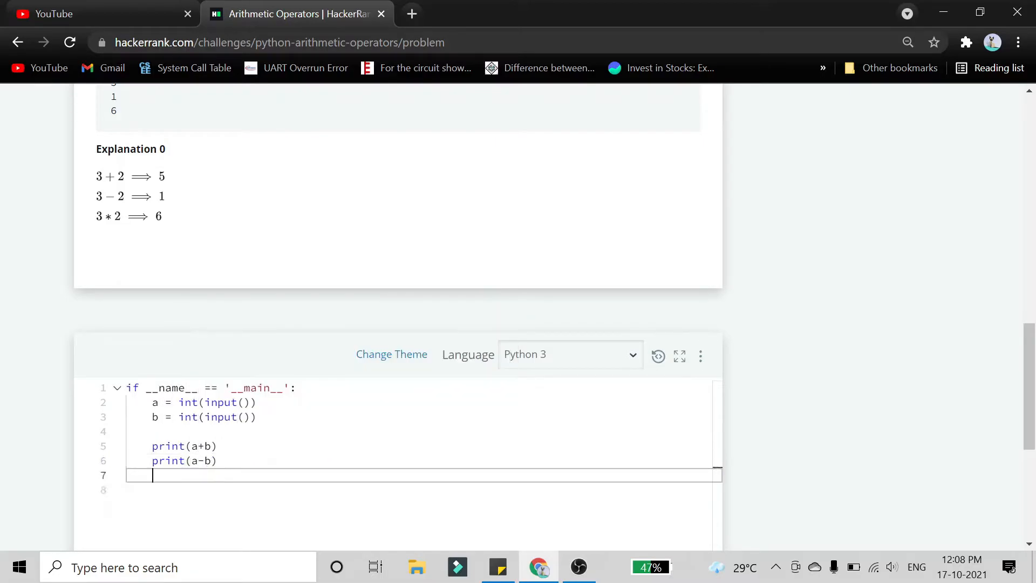
pyautogui.write('print(a*b')
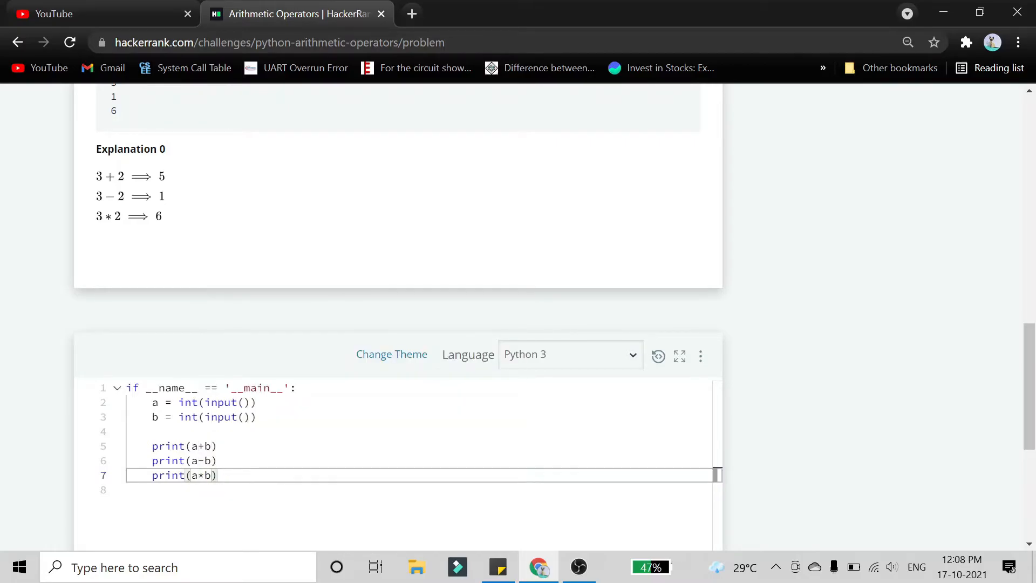
# Run the code on the sample input, then submit it so both test cases pass
pyautogui.scroll(-3)
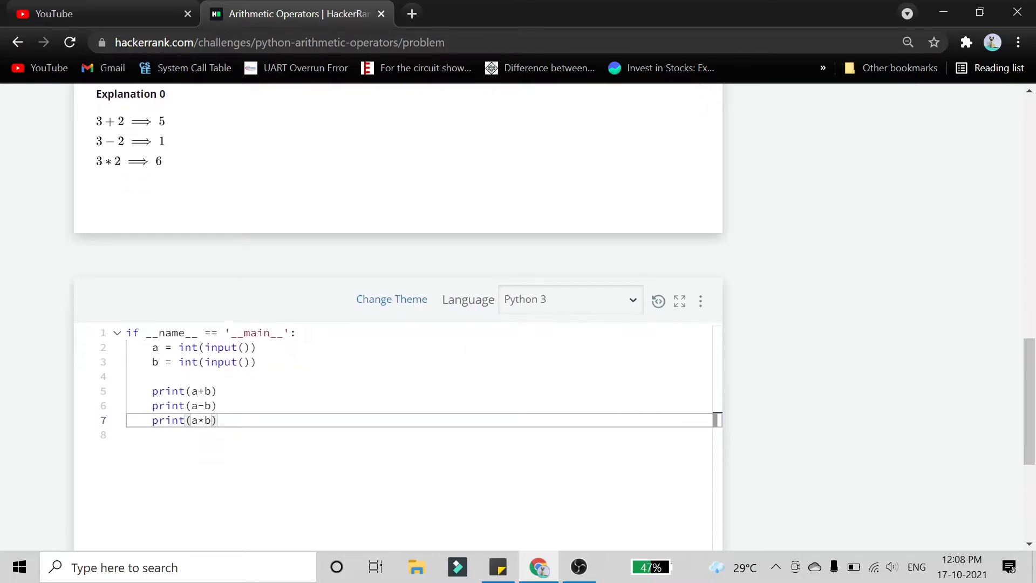
pyautogui.scroll(-3)
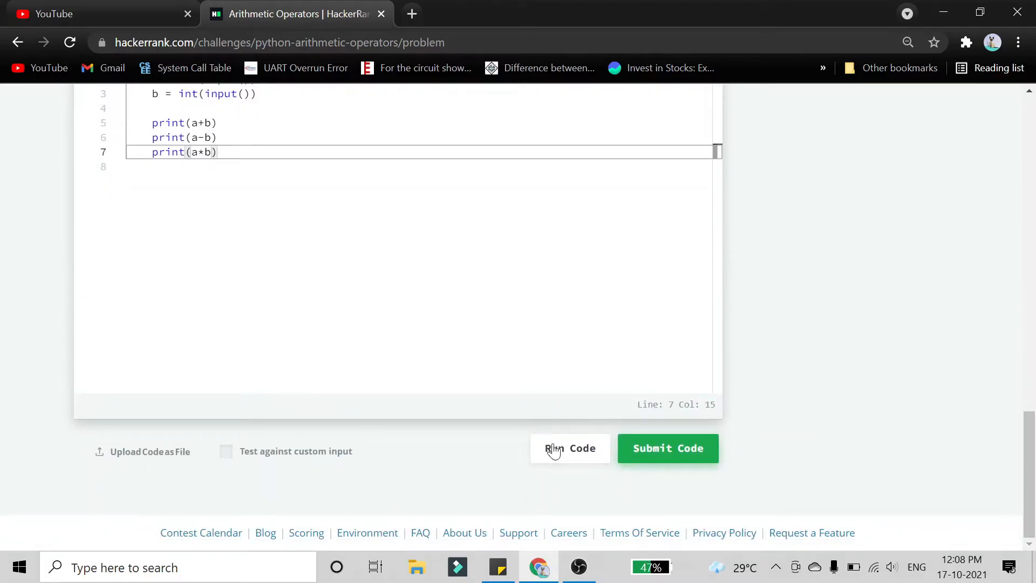
pyautogui.click(570, 448)
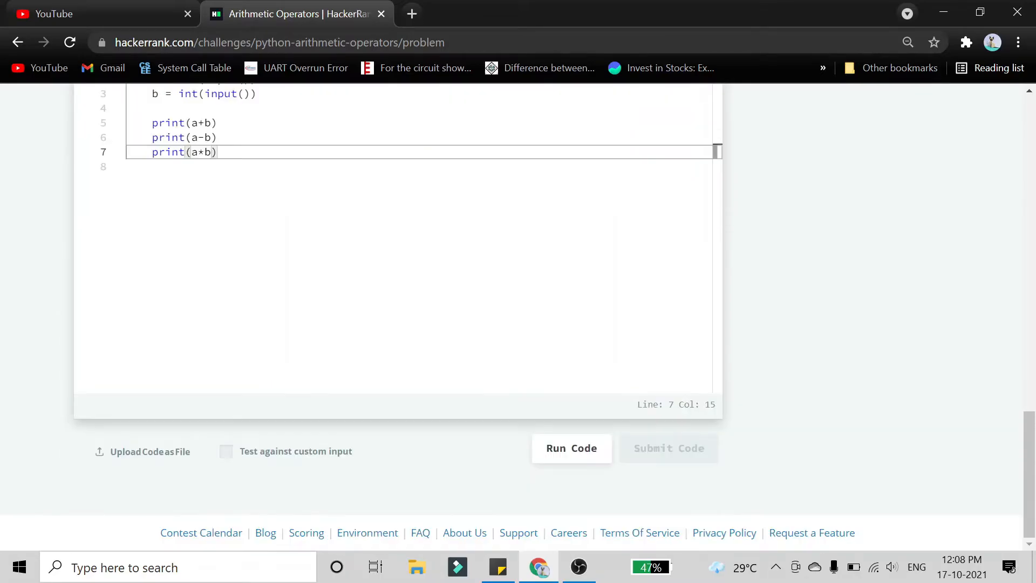
pyautogui.click(570, 447)
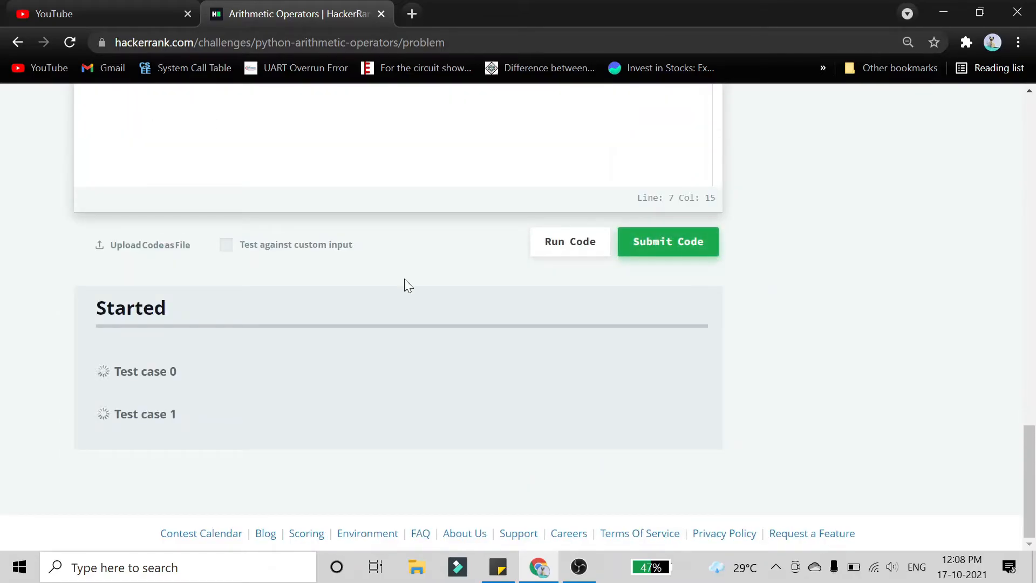
pyautogui.click(667, 241)
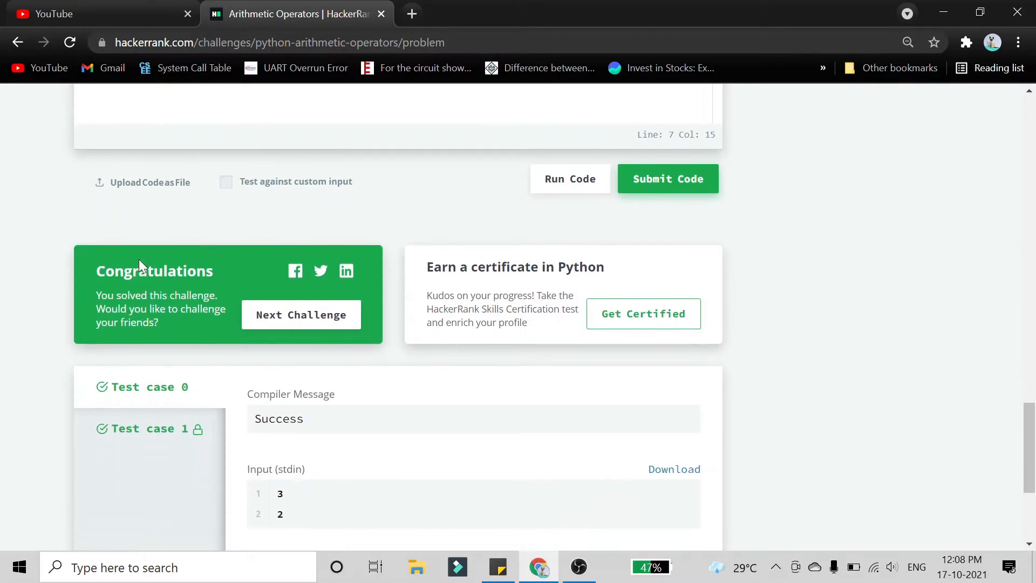